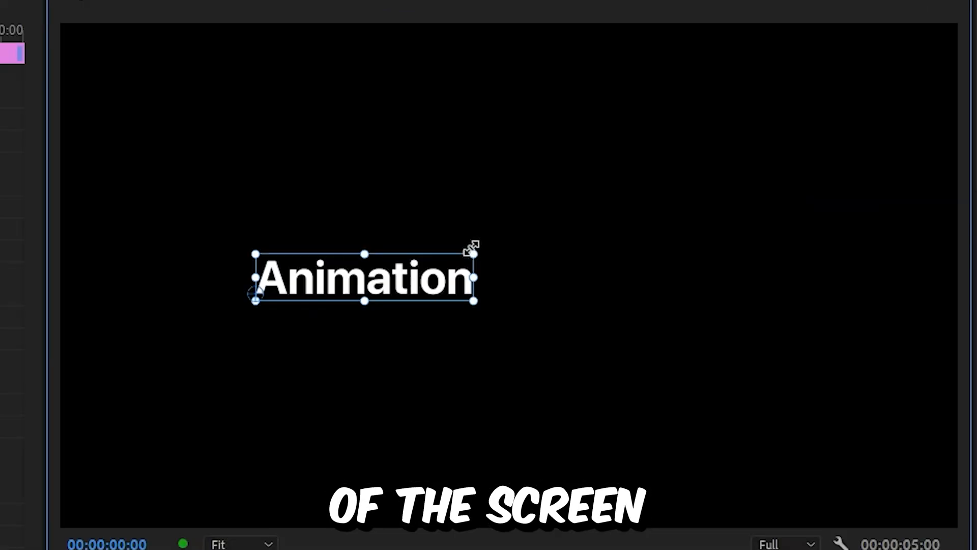
Drag the Animation text to the frame centre and search the effects for 'transform'
{"action": "left_click_drag", "start_coordinate": [472, 251], "coordinate": [892, 177]}
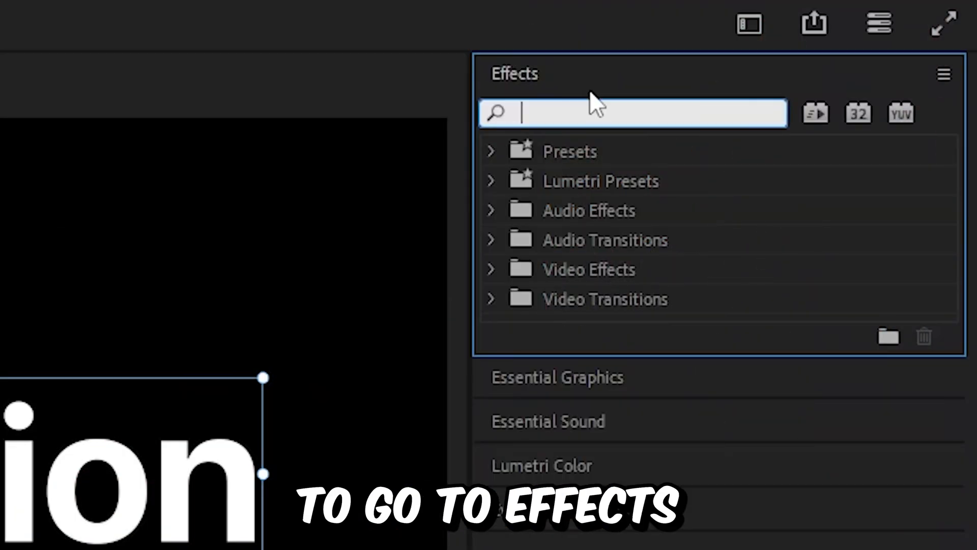
{"action": "type", "text": "transform"}
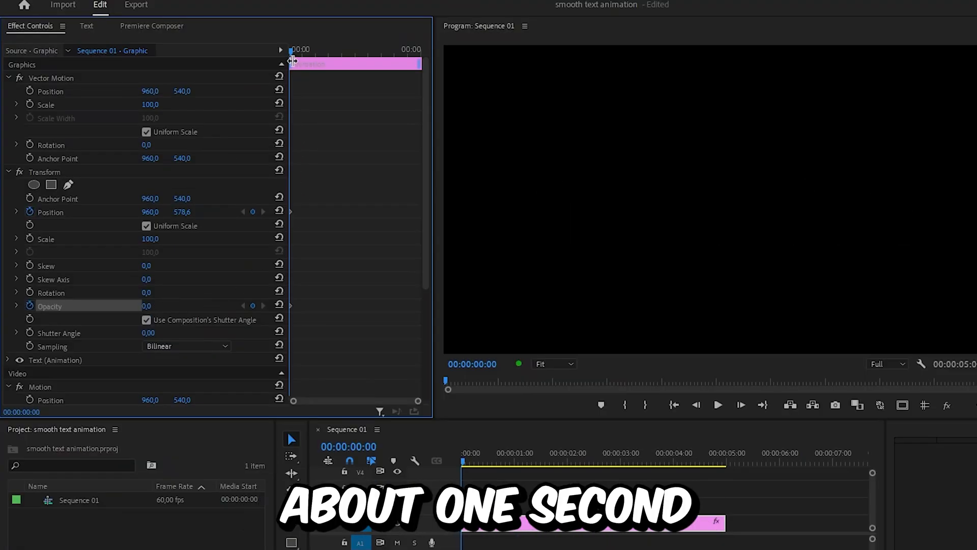
Move the playhead just under a second in and reset Position for the ending keyframe
{"action": "left_click", "coordinate": [505, 461]}
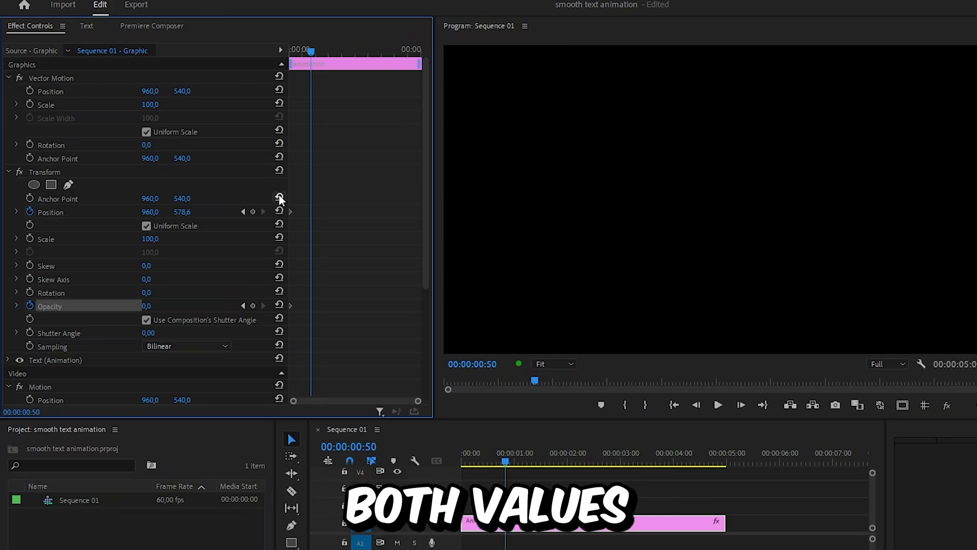
{"action": "left_click", "coordinate": [279, 305]}
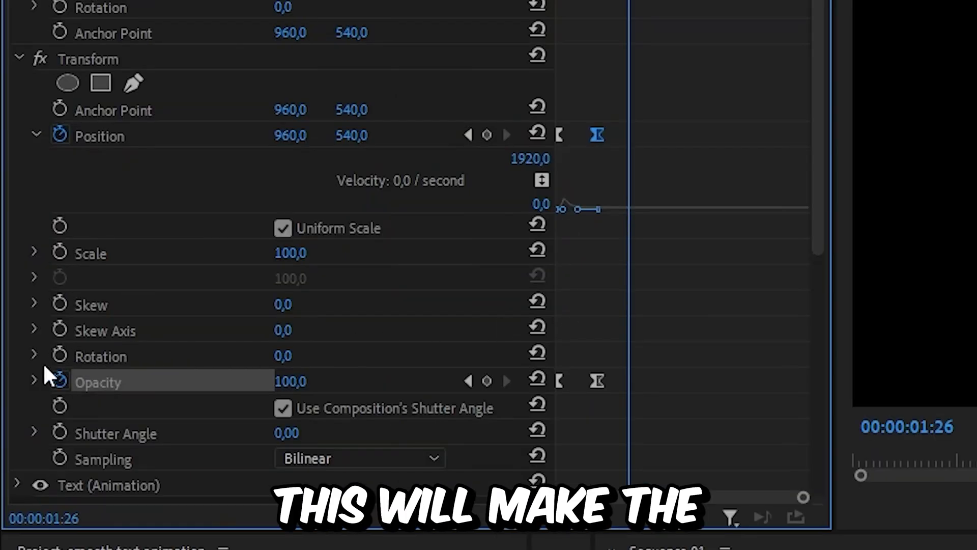
Scroll Effect Controls to the eased keyframes, then search effects for 'crop'
{"action": "scroll", "scroll_direction": "down", "scroll_amount": 3}
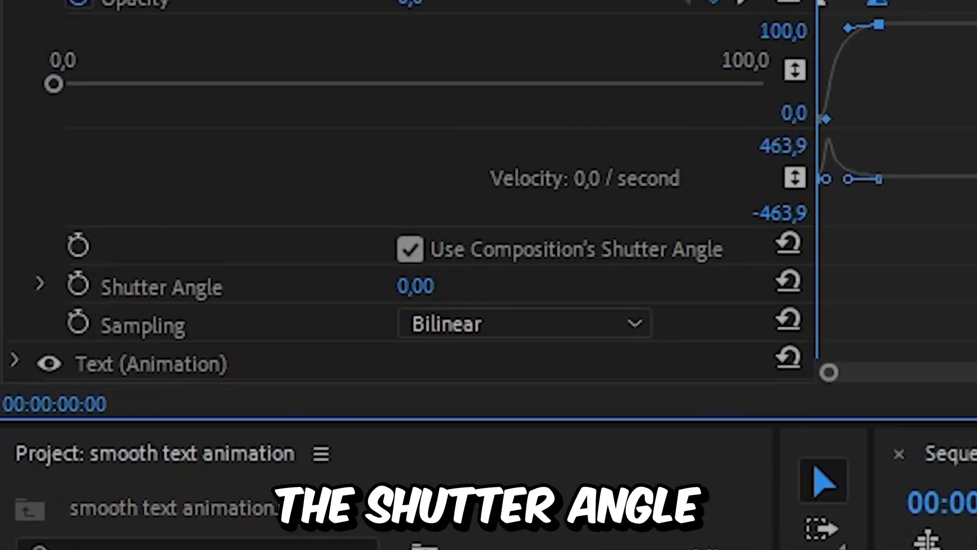
{"action": "type", "text": "crop"}
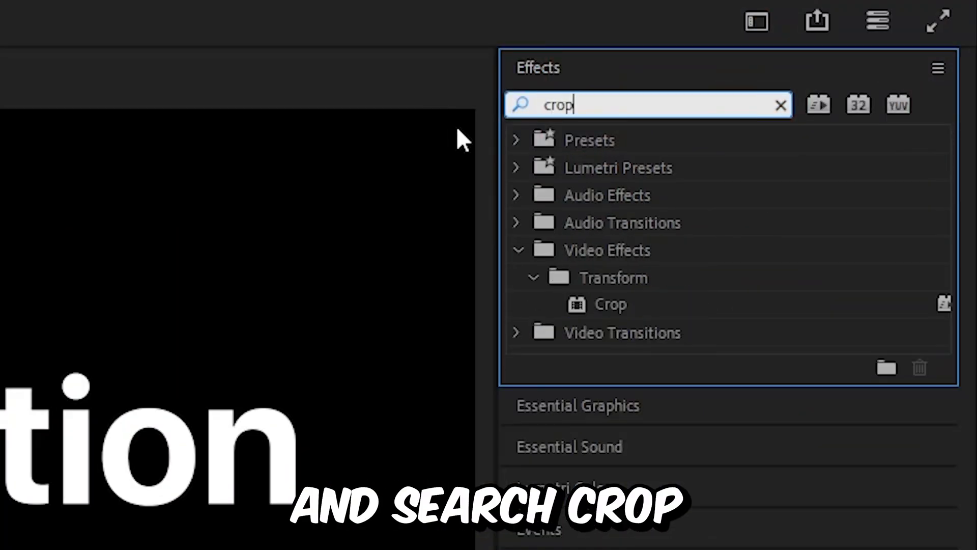